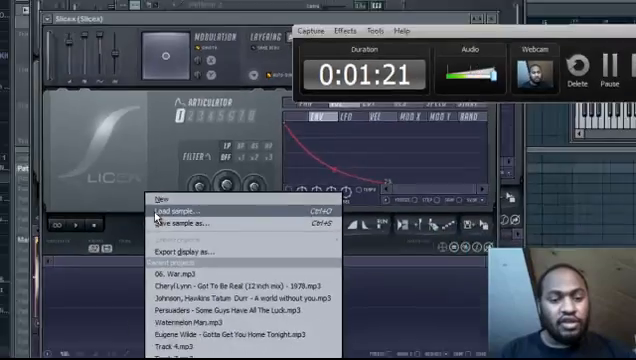
- Load the Cheryl Lynn soul track into Slicex from the recent files list
{"action": "left_click", "coordinate": [162, 211]}
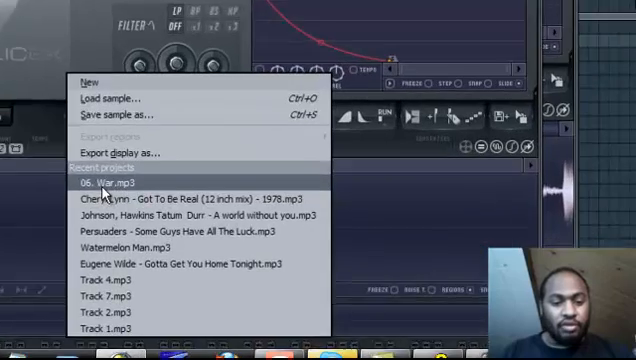
{"action": "left_click", "coordinate": [104, 183]}
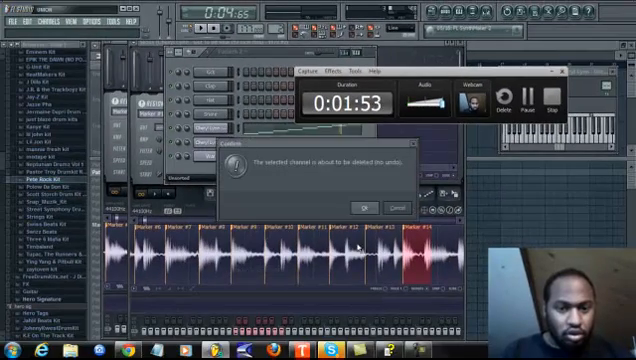
- Dismiss the 'selected channel is about to be deleted' confirmation dialog
{"action": "left_click", "coordinate": [366, 207]}
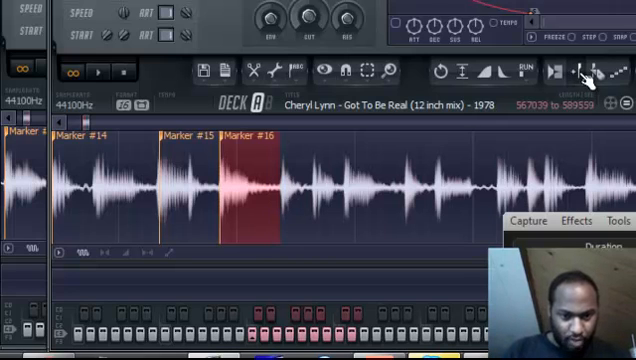
{"action": "mouse_move", "coordinate": [285, 178]}
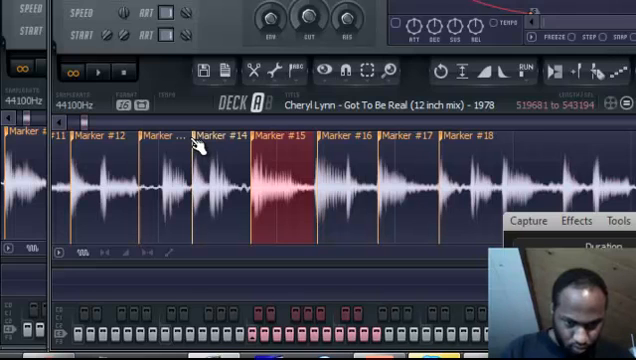
{"action": "mouse_move", "coordinate": [390, 180]}
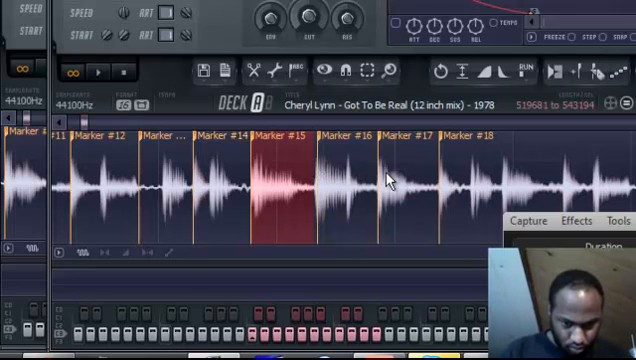